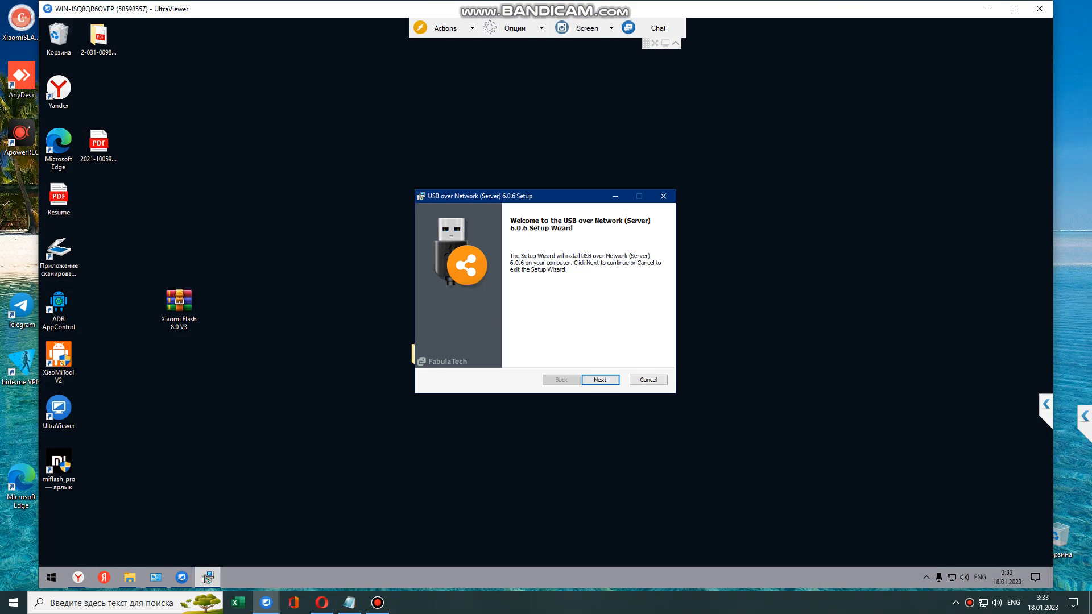
Install USB over Network Server 6.0.6 and launch it from the Setup Wizard
{"action": "left_click", "coordinate": [600, 380]}
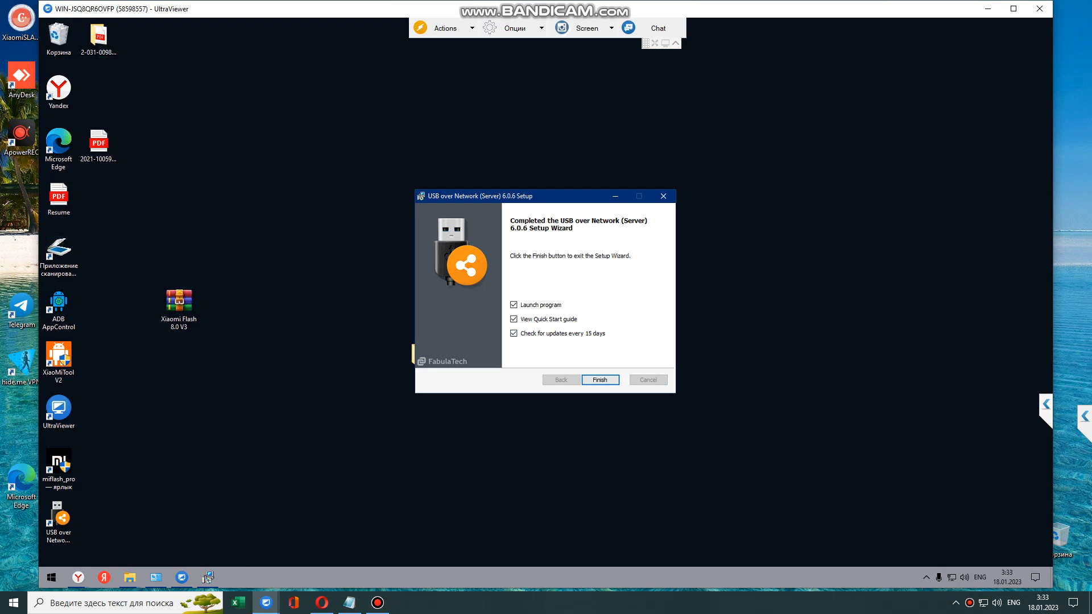
{"action": "left_click", "coordinate": [600, 380]}
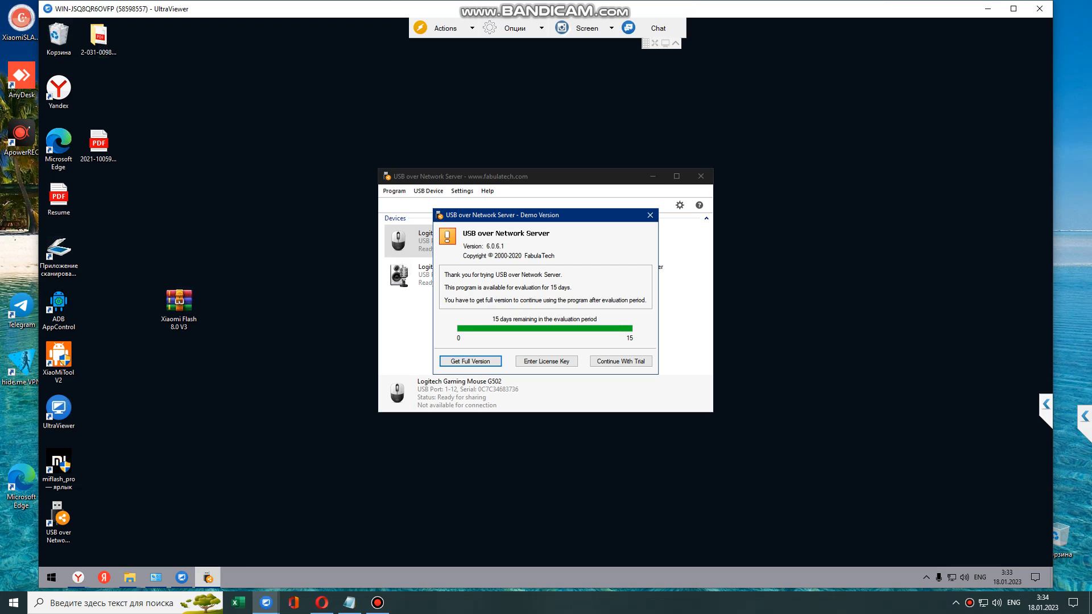
Continue with the trial, briefly sharing then unsharing the Logitech Gaming Mouse G502
{"action": "left_click", "coordinate": [619, 361]}
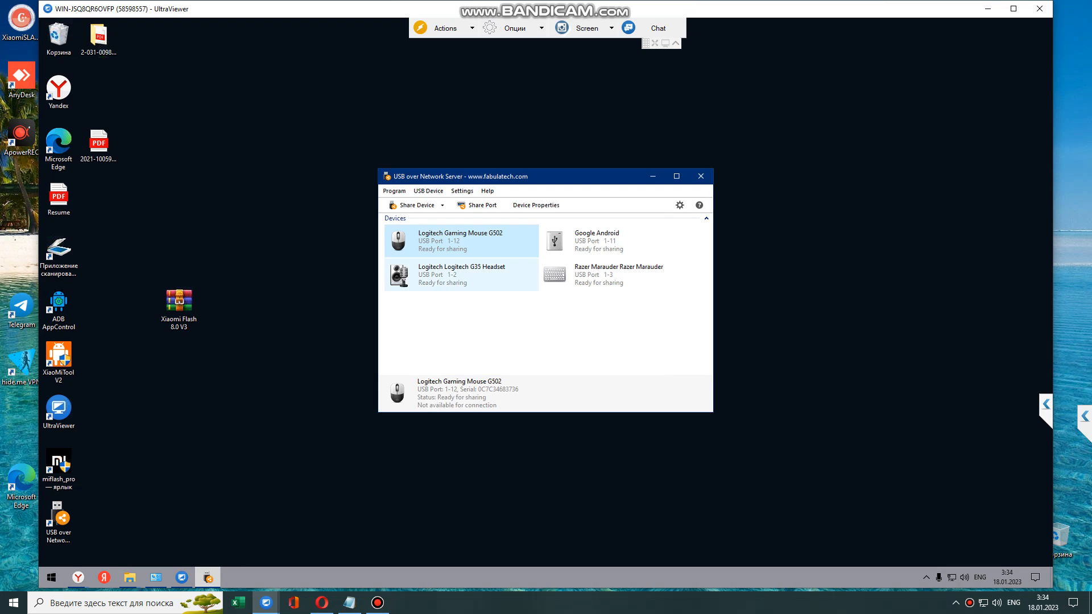
{"action": "left_click", "coordinate": [412, 204]}
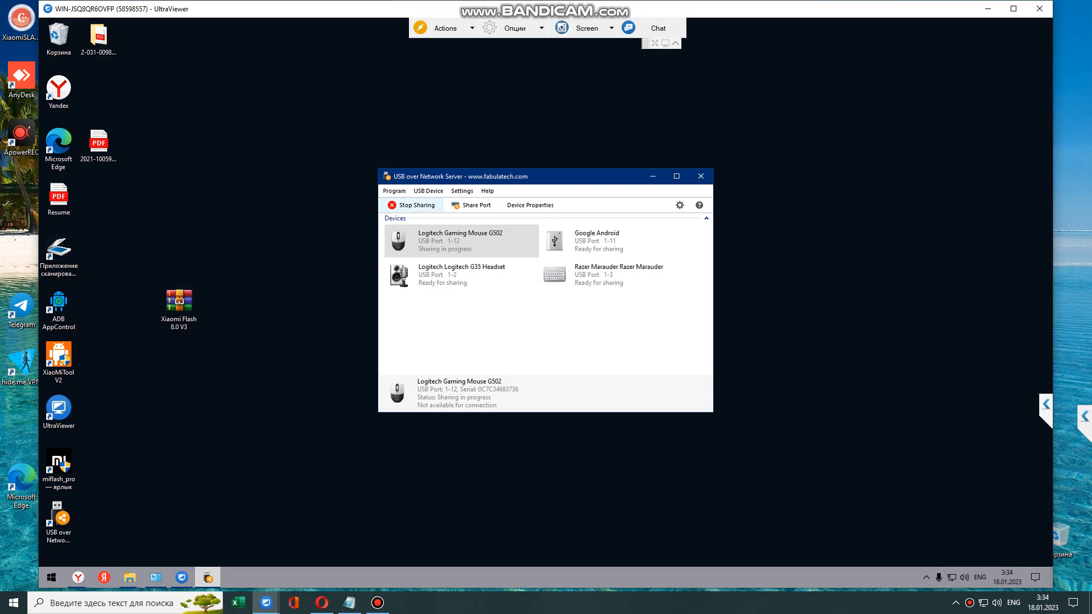
{"action": "left_click", "coordinate": [411, 205]}
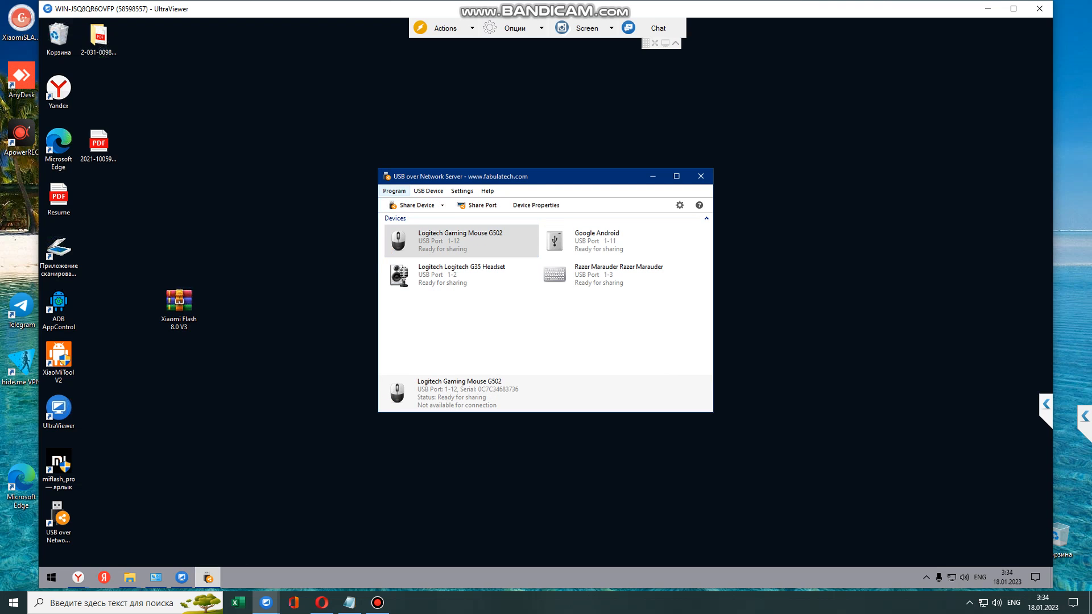
Add a callback connection to the ngrok client host 4.tcp.ngrok.io on port 14792
{"action": "left_click", "coordinate": [394, 190]}
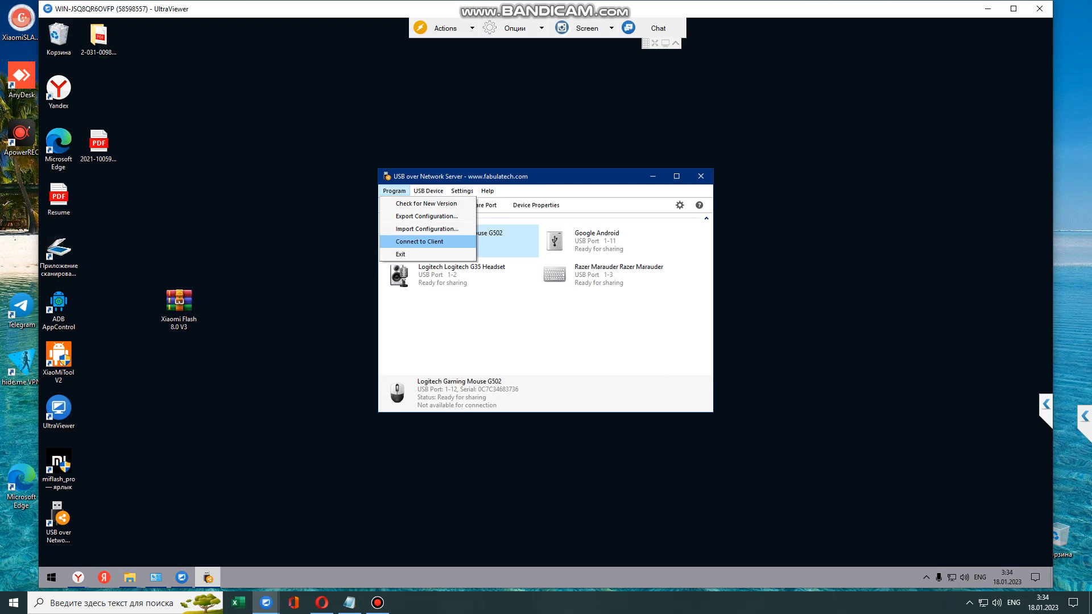
{"action": "left_click", "coordinate": [419, 241]}
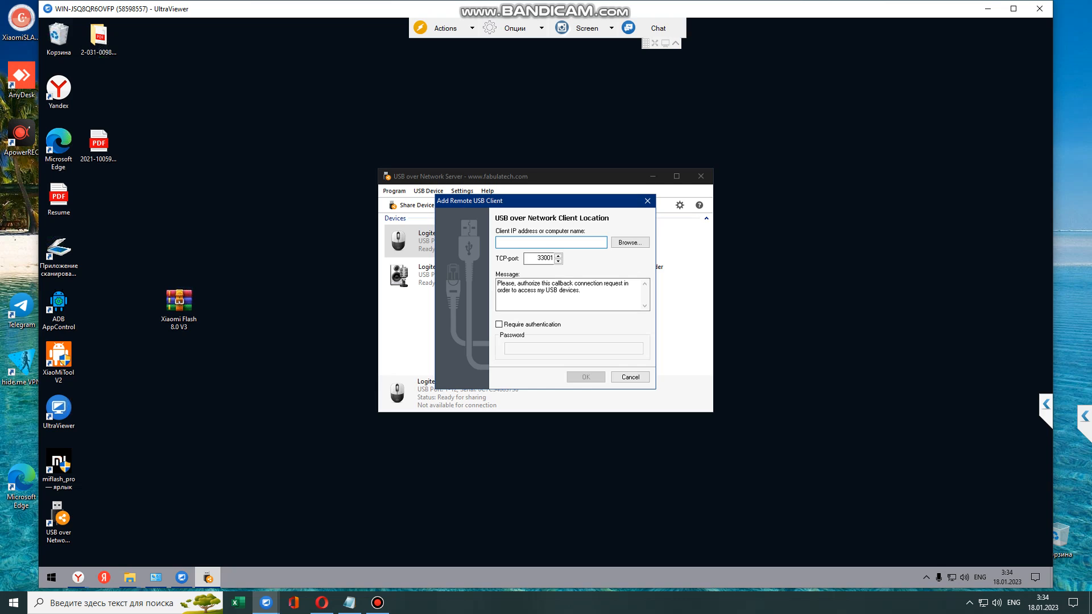
{"action": "left_click", "coordinate": [551, 243]}
{"action": "type", "text": "14792"}
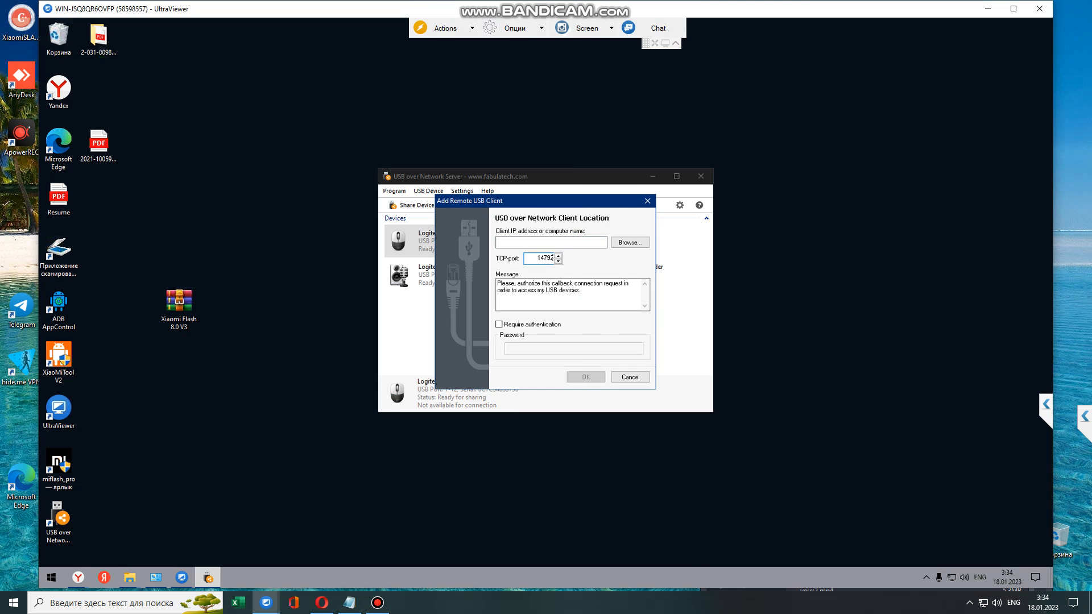
{"action": "type", "text": "4.tcp.ngrok.io"}
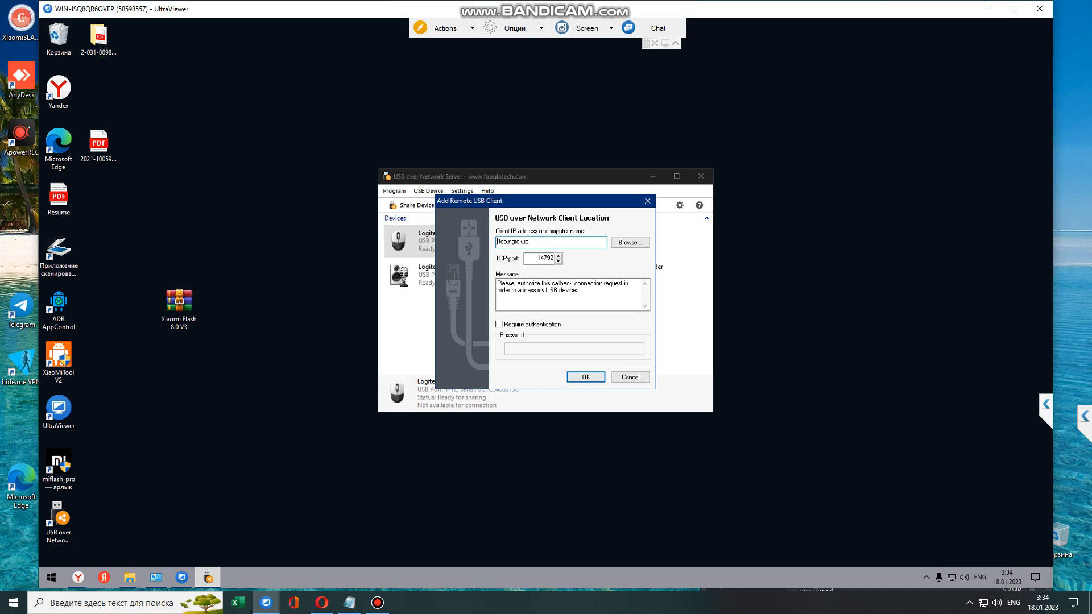
{"action": "left_click", "coordinate": [585, 376]}
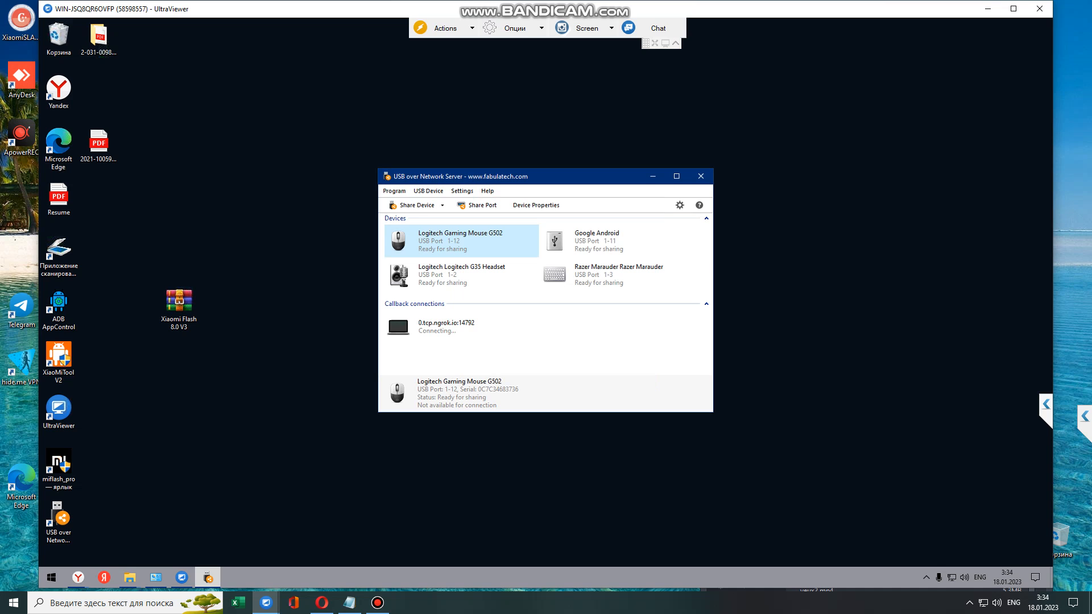
Share the Google Android phone with the connected ngrok client
{"action": "right_click", "coordinate": [598, 240]}
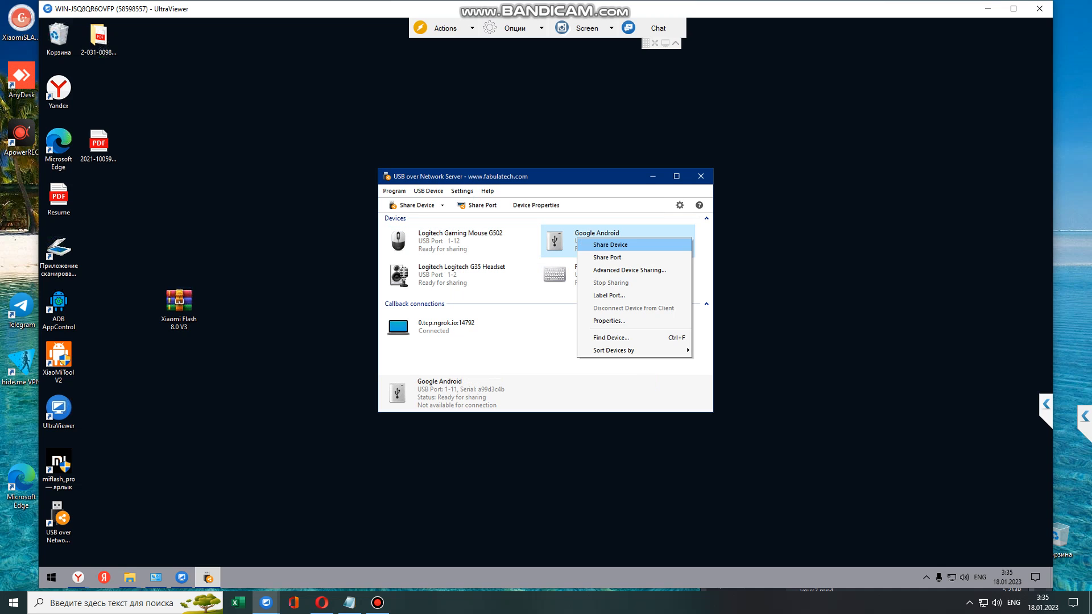
{"action": "left_click", "coordinate": [610, 244]}
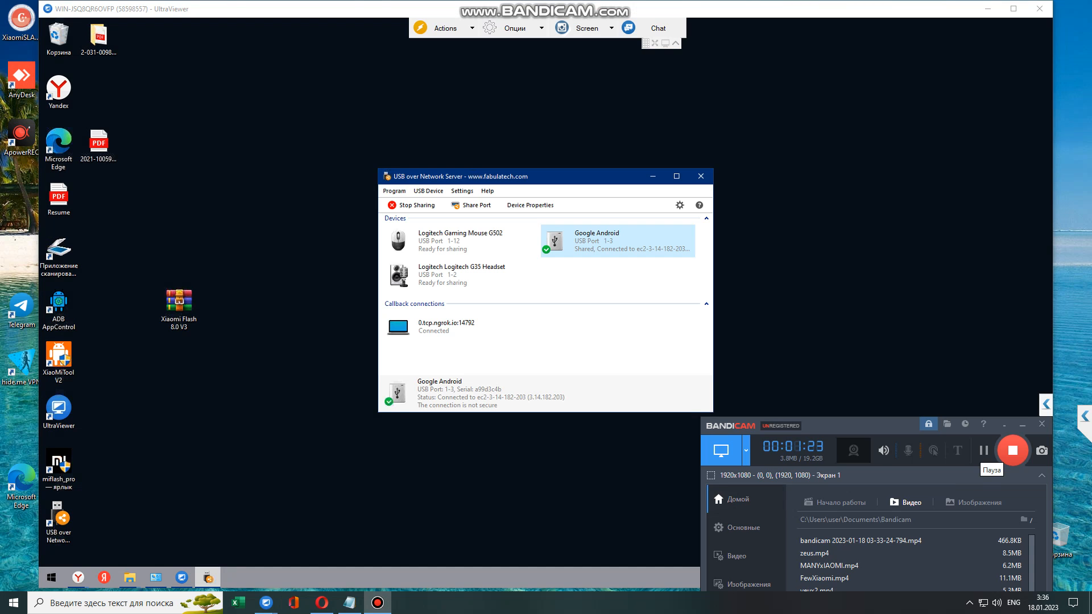
{"action": "right_click", "coordinate": [439, 276]}
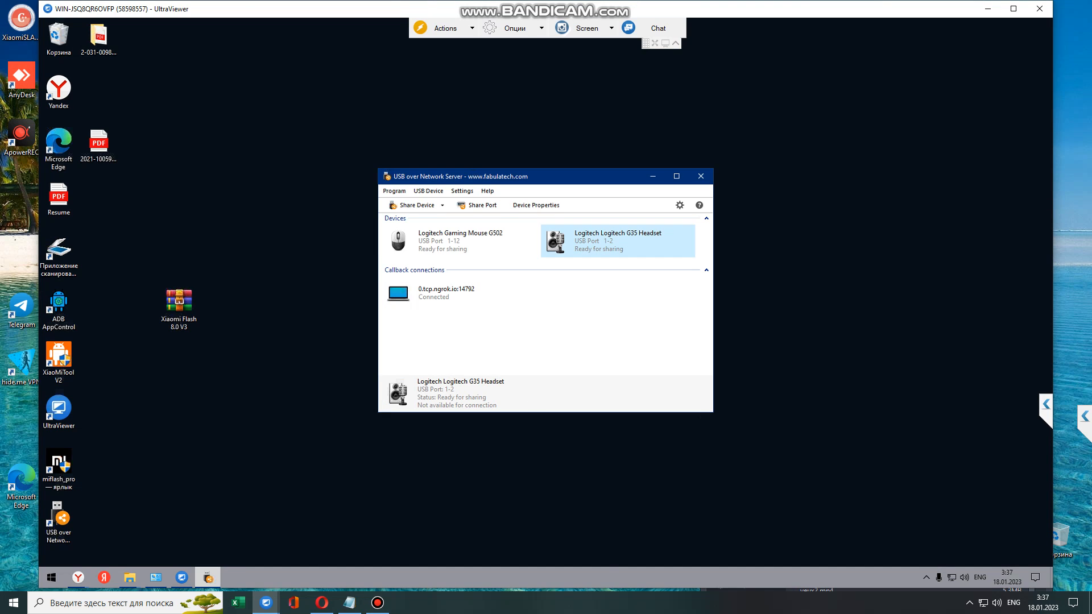
{"action": "mouse_move", "coordinate": [128, 578]}
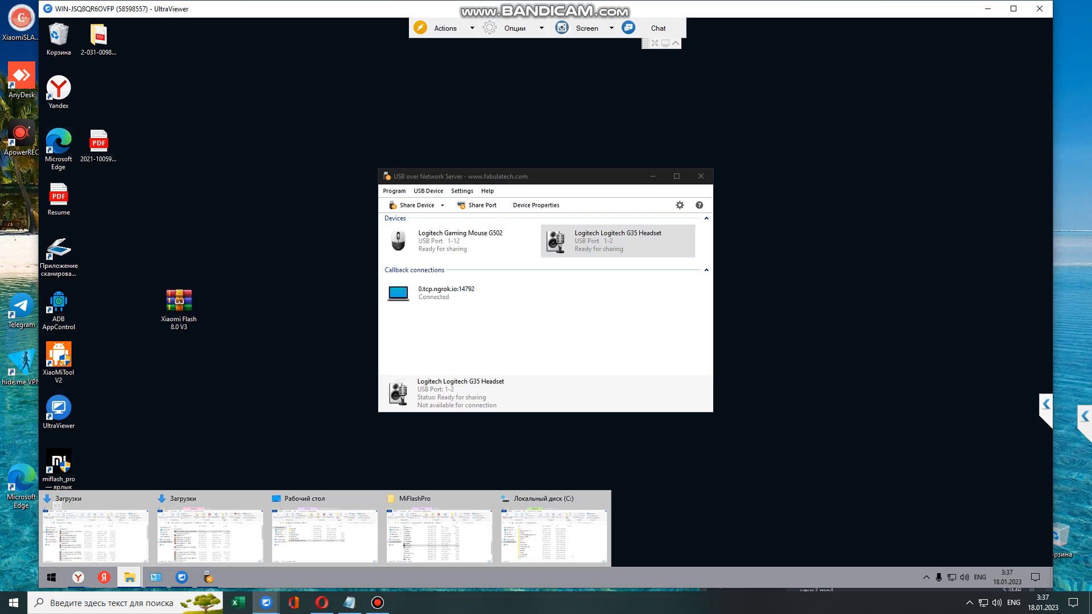
Inspect hardware in Computer Management's Device Manager via This PC > Manage, then minimize it
{"action": "left_click", "coordinate": [553, 527]}
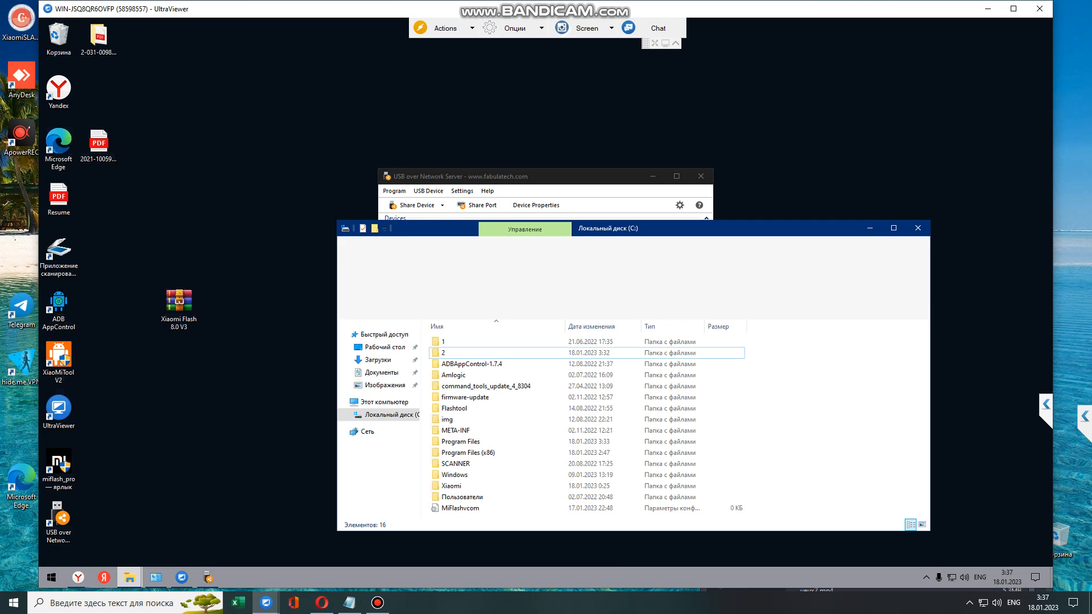
{"action": "right_click", "coordinate": [377, 401]}
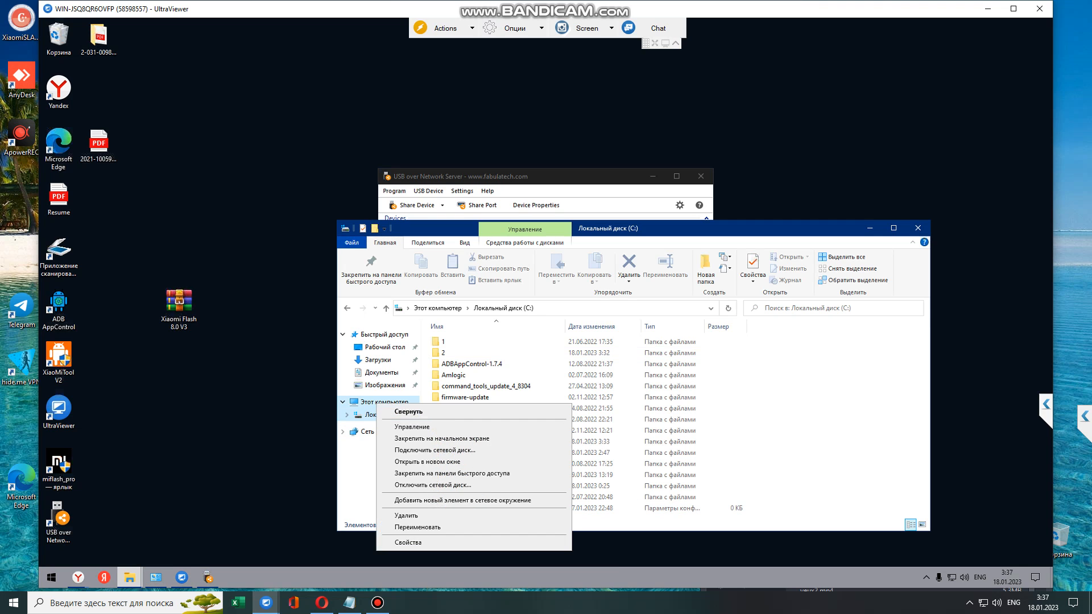
{"action": "left_click", "coordinate": [384, 414]}
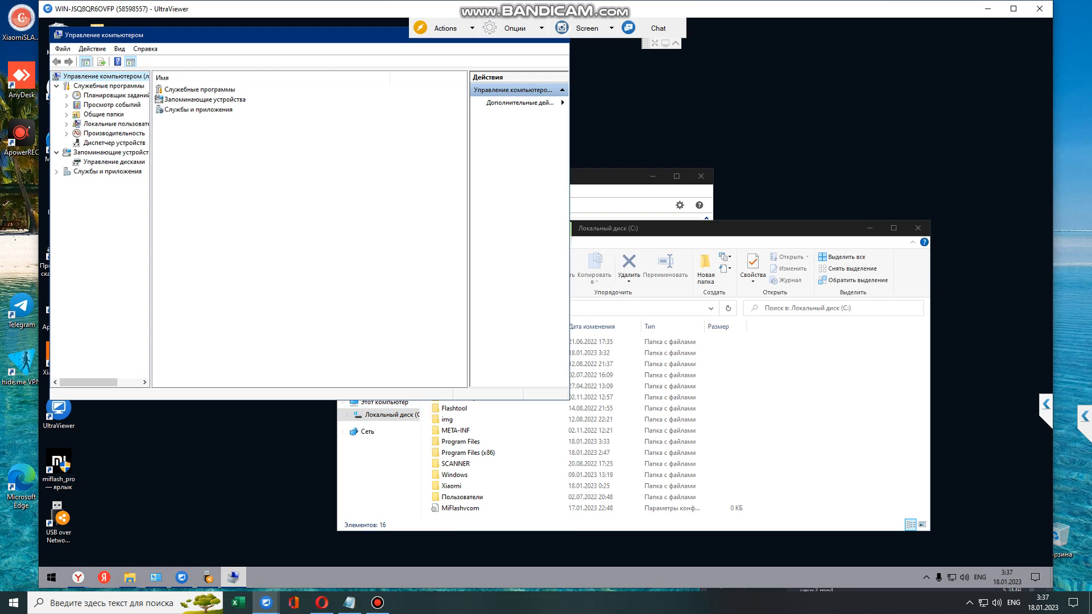
{"action": "left_click", "coordinate": [116, 143]}
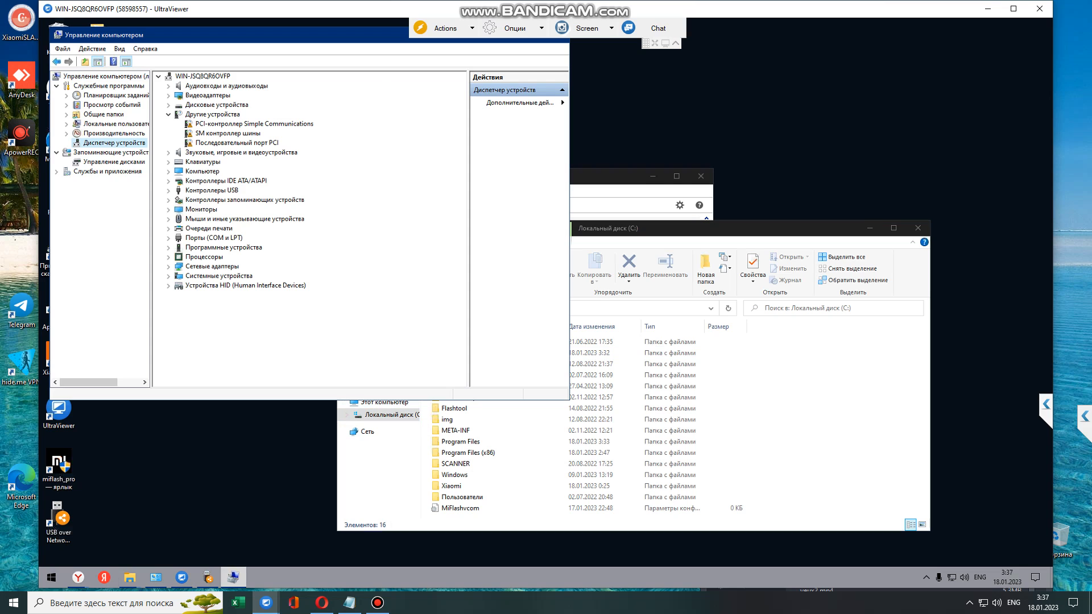
{"action": "left_click", "coordinate": [169, 237]}
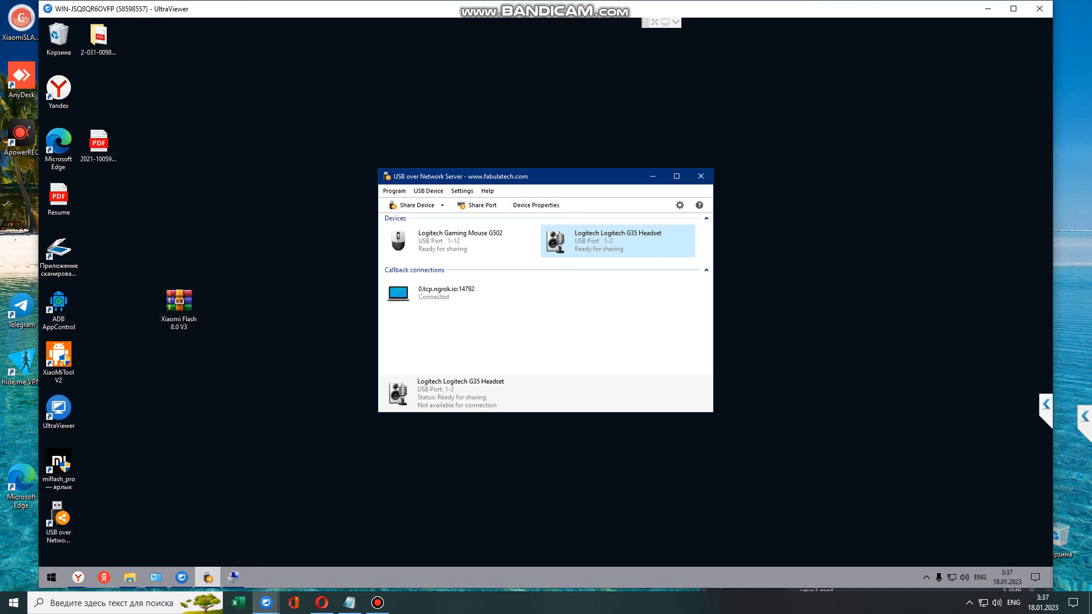
Extract the Xiaomi Flash 8.0 V3 archive to the desktop and run MiFlash from the folder
{"action": "right_click", "coordinate": [178, 297]}
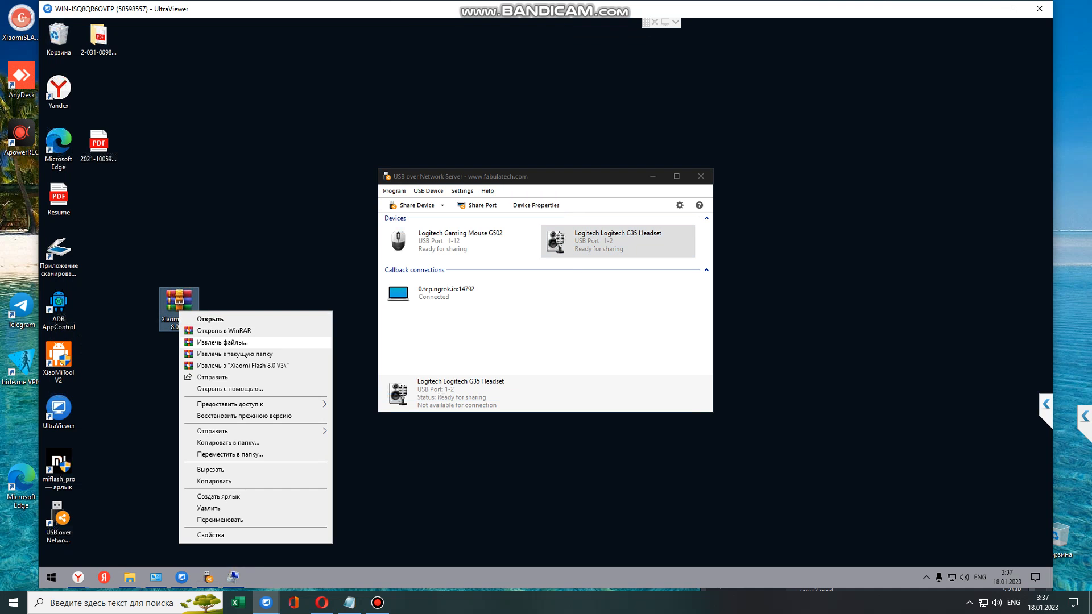
{"action": "left_click", "coordinate": [222, 342]}
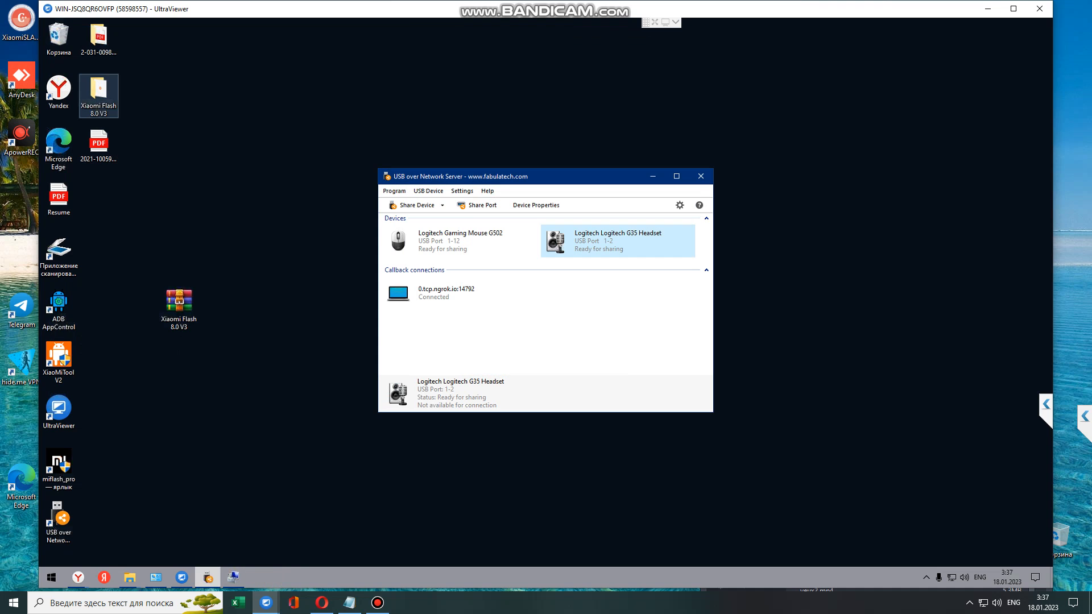
{"action": "double_click", "coordinate": [97, 96]}
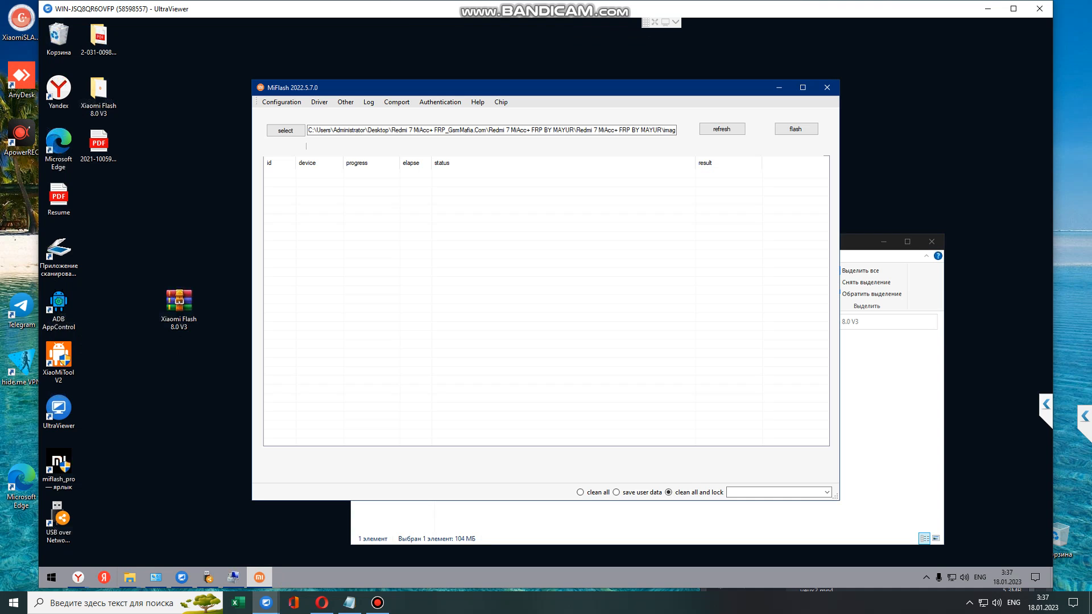
Point MiFlash to C:\2\images and flash COM20 until it reports flash done, success
{"action": "left_click", "coordinate": [284, 129]}
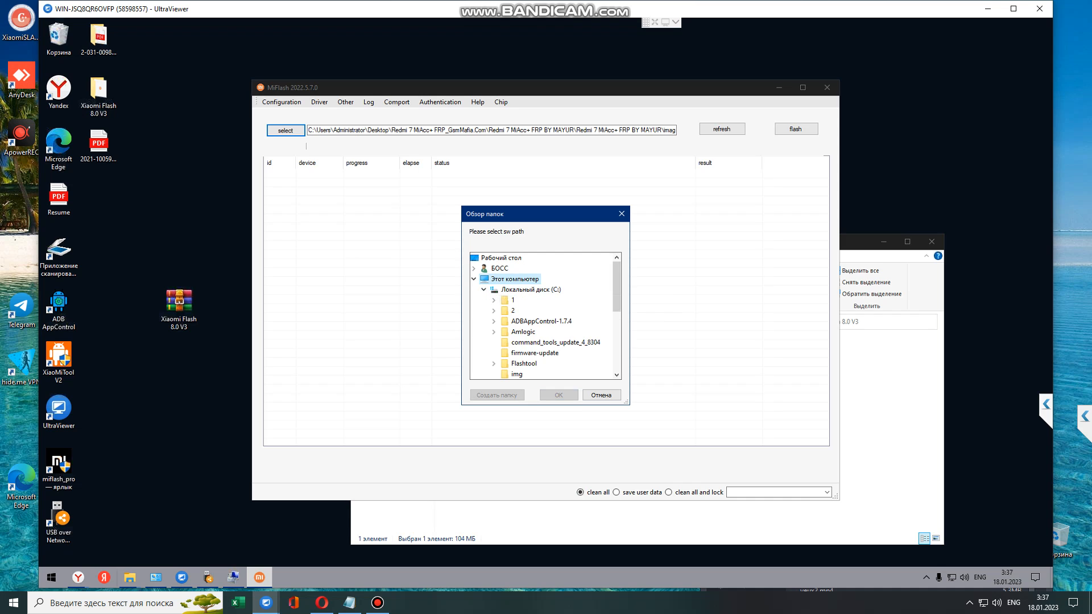
{"action": "left_click", "coordinate": [495, 310]}
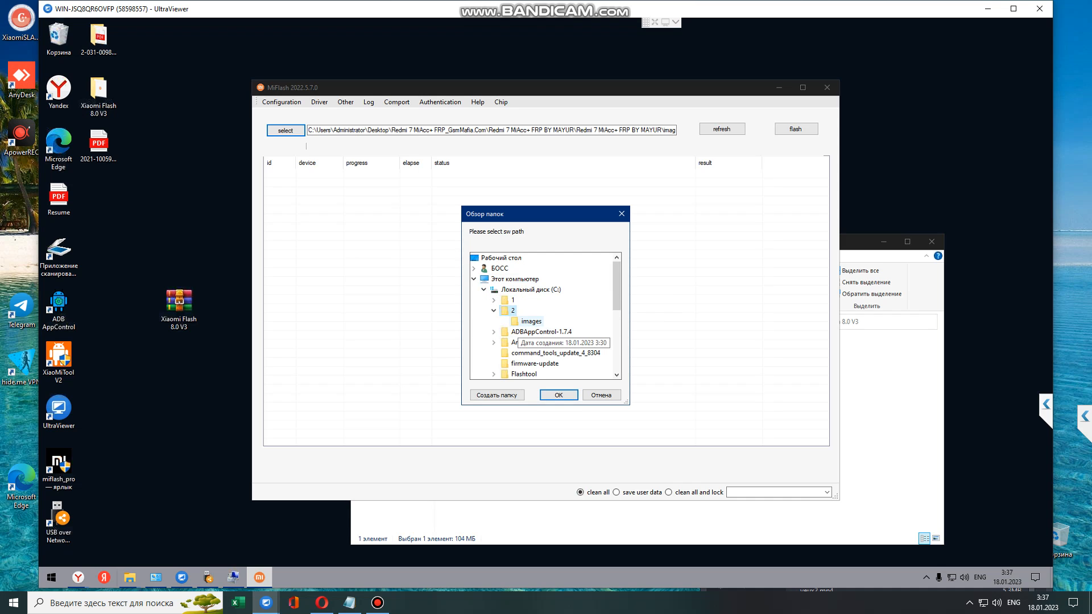
{"action": "left_click", "coordinate": [557, 395]}
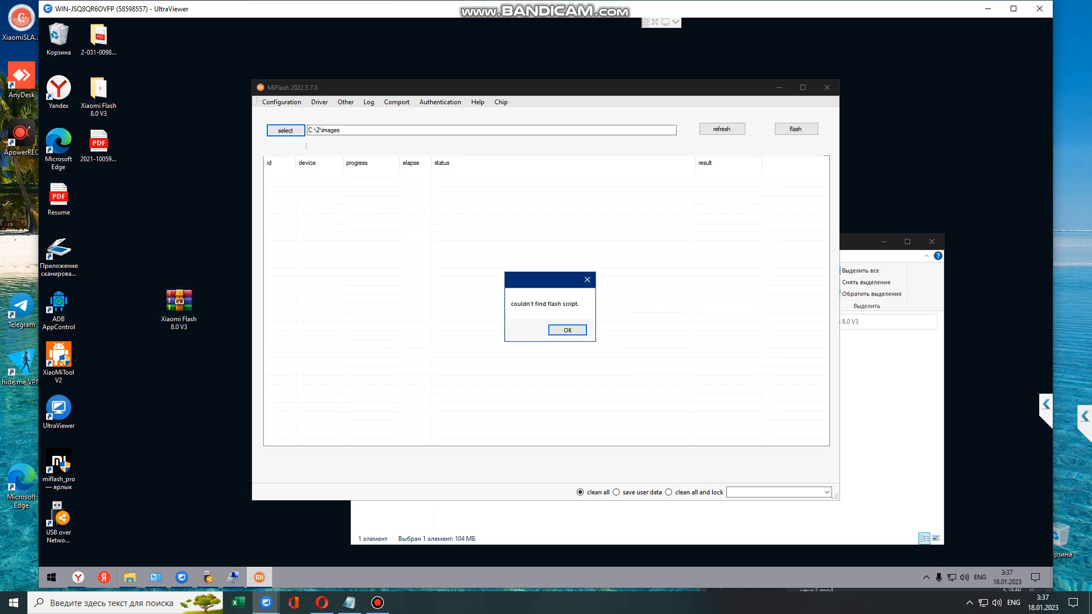
{"action": "left_click", "coordinate": [567, 330]}
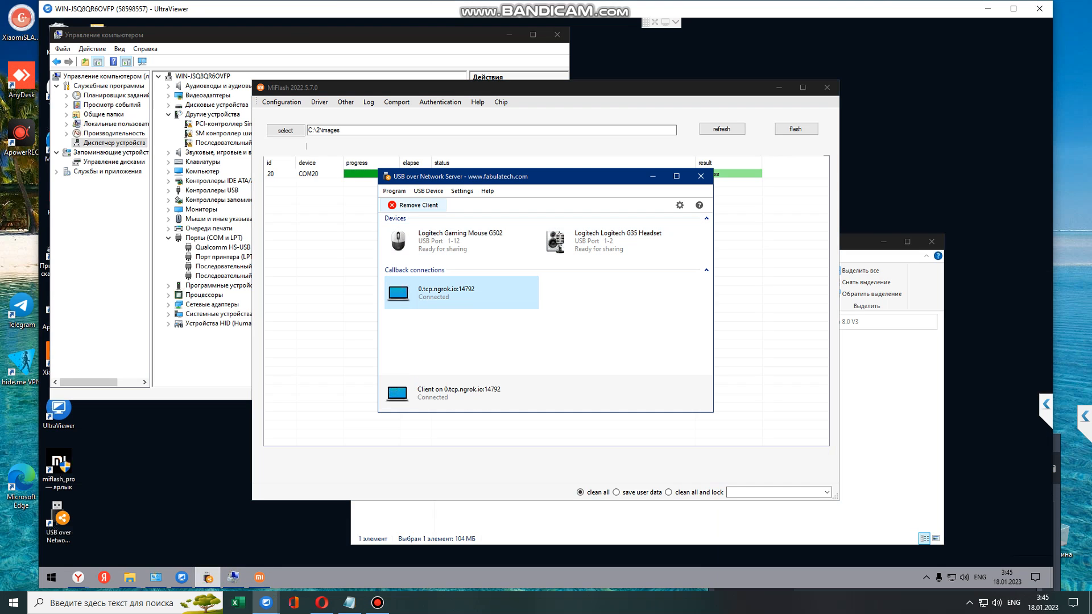
{"action": "left_click", "coordinate": [700, 175]}
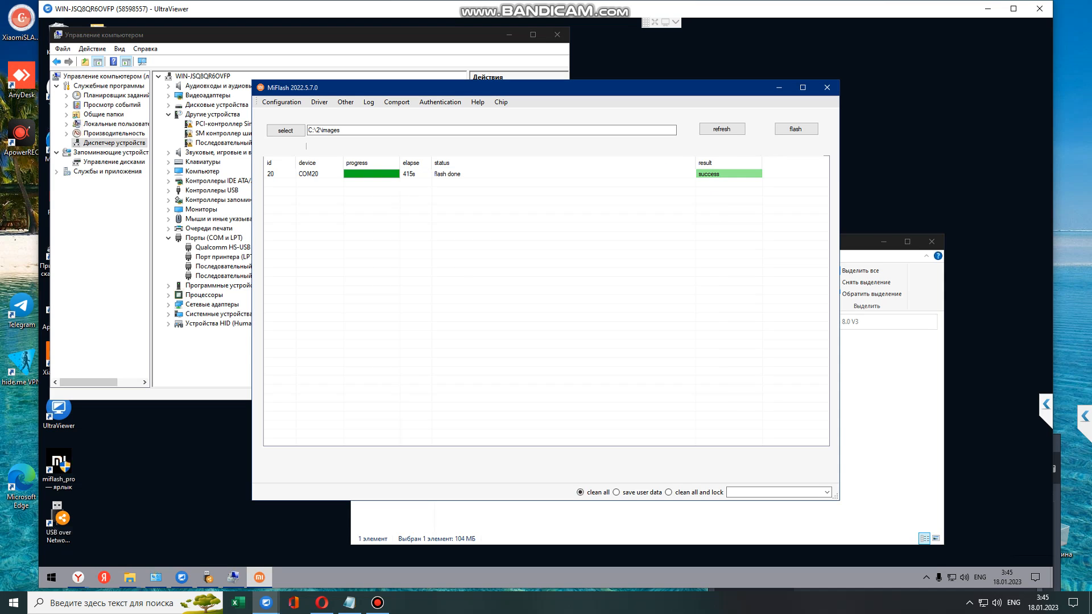